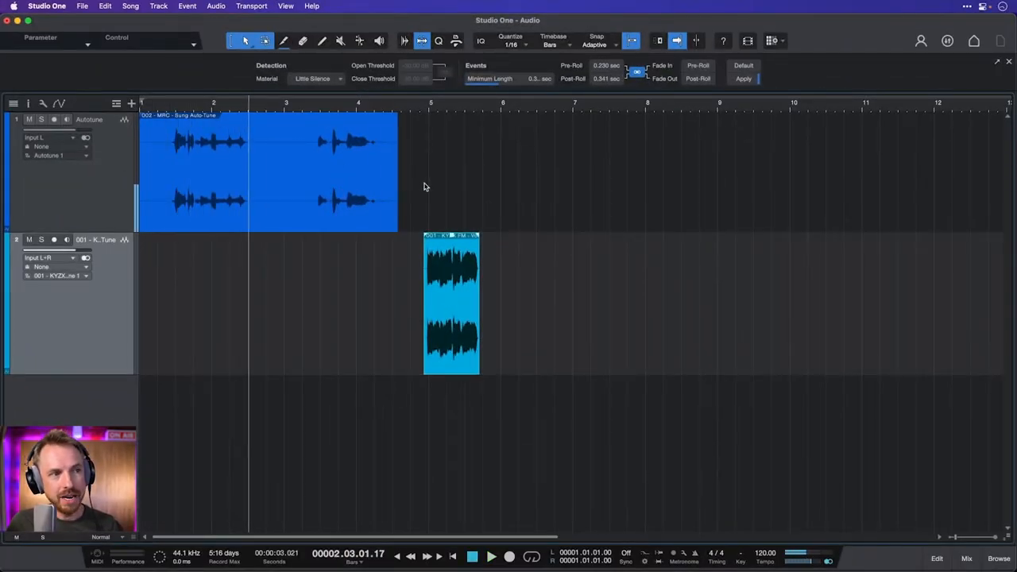
- Audition the session briefly, then show the effects browser sorted by plug-in vendor
left_click(489, 556)
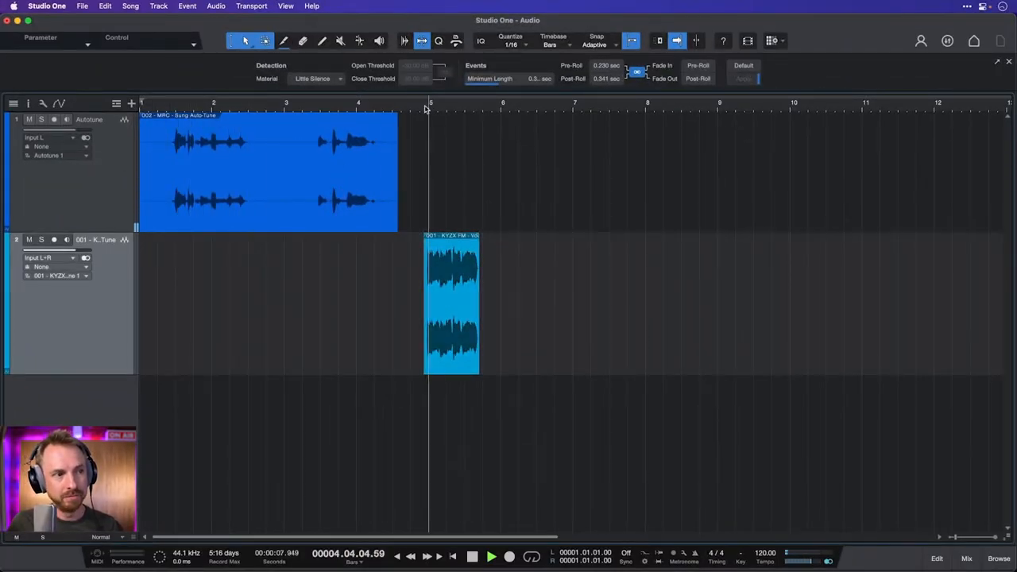
left_click(489, 556)
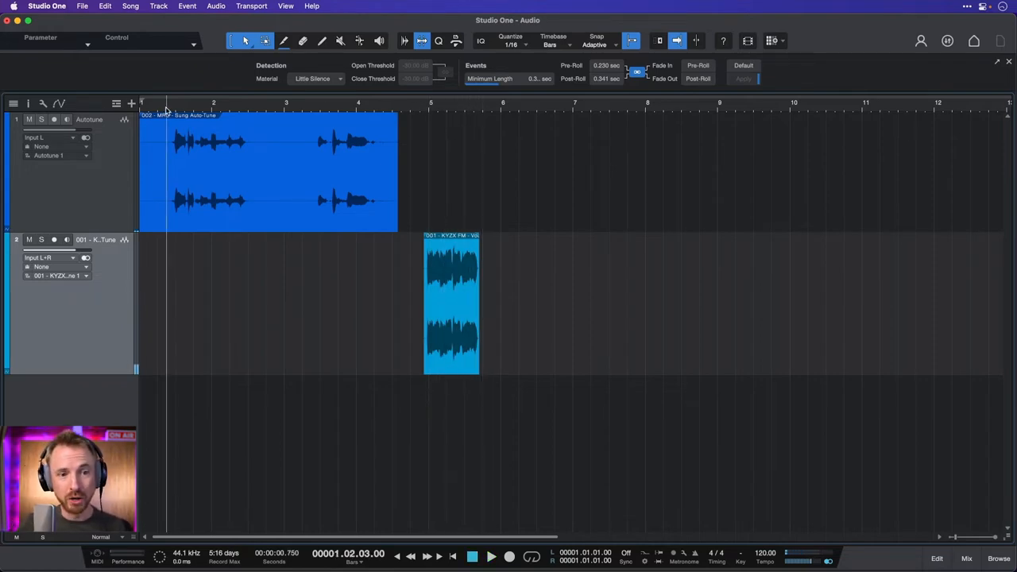
left_click(998, 560)
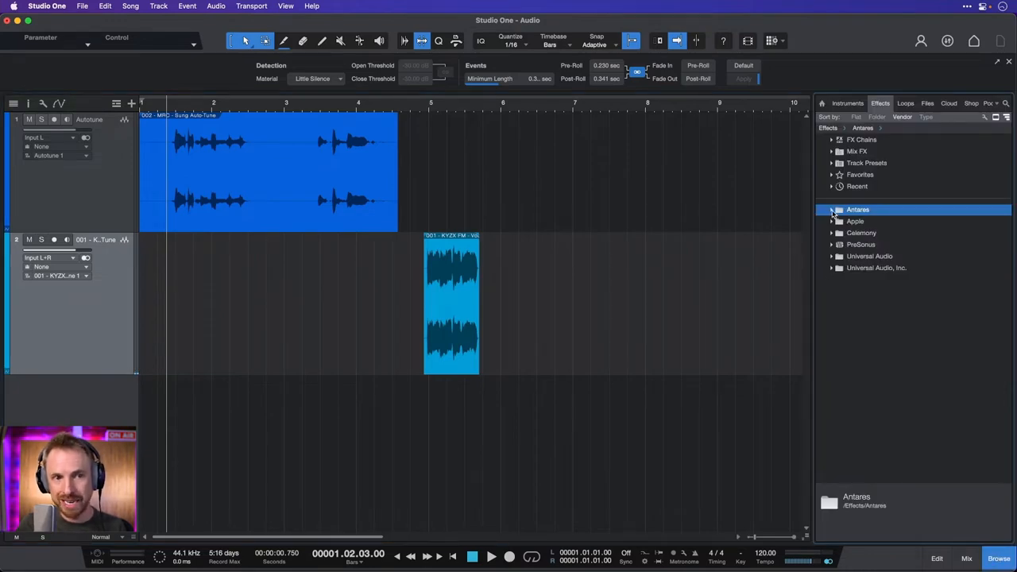
- Load Auto-Tune Pro from the Antares folder onto the Autotune vocal track
left_click(858, 210)
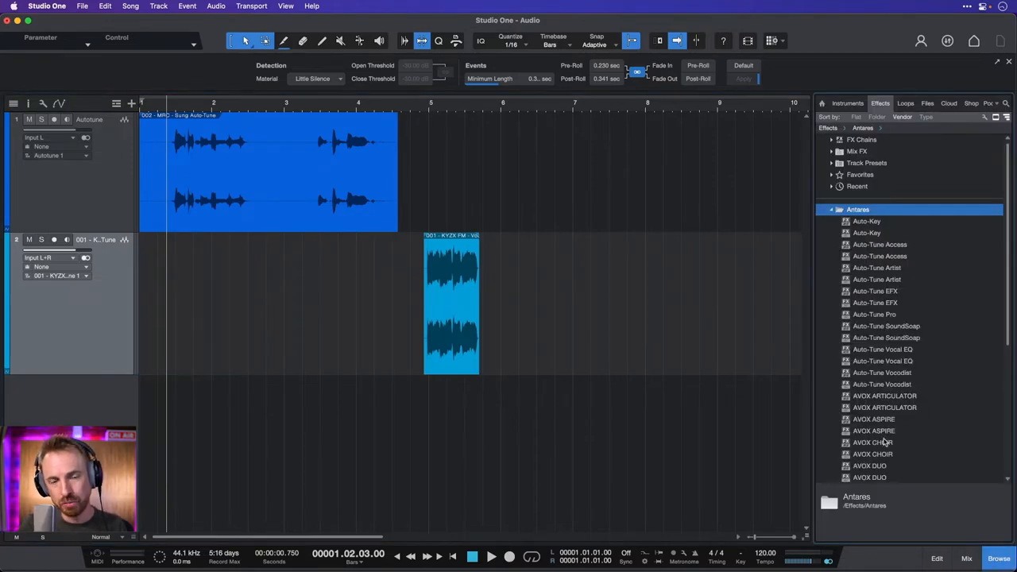
mouse_move(878, 336)
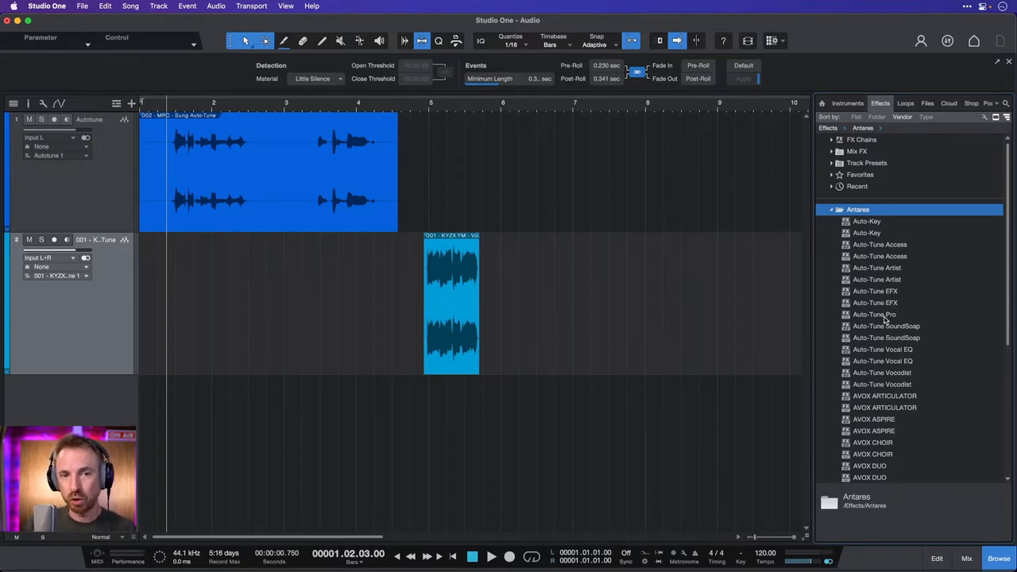
left_click(874, 315)
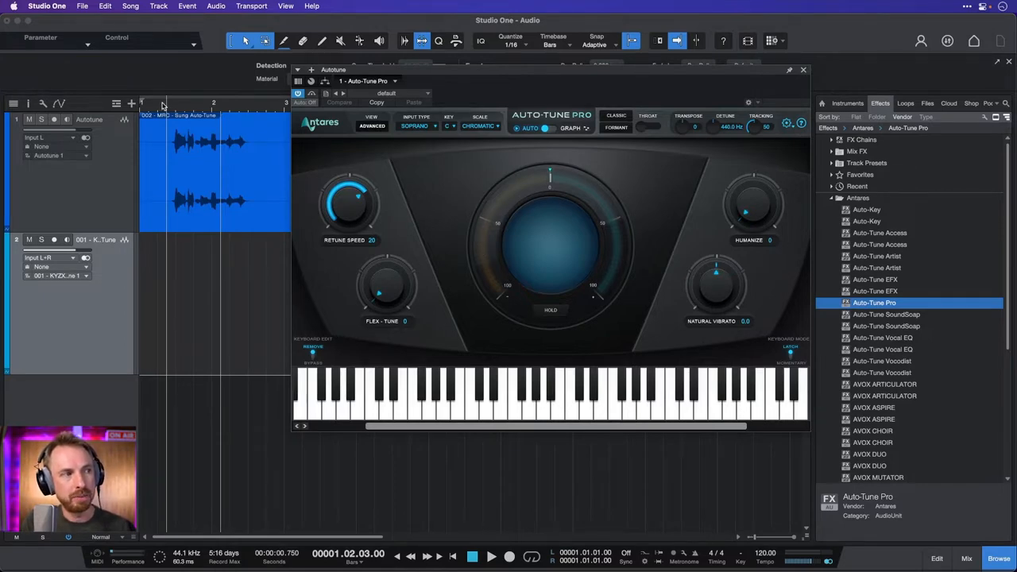
- Audition the vocal and lower Retune Speed to 3 with Humanize 37 and Natural Vibrato 12.0
left_click(489, 556)
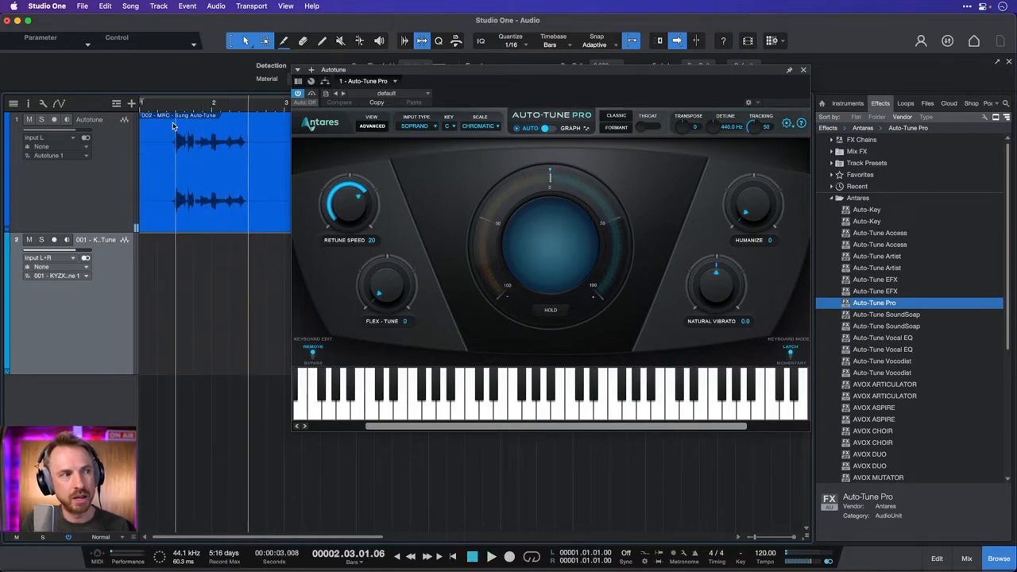
left_click(490, 556)
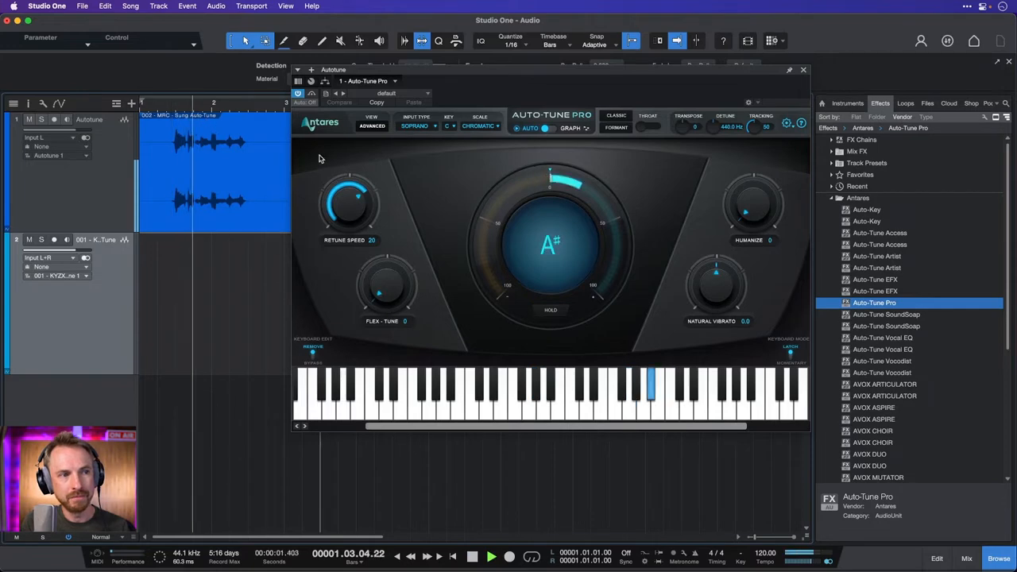
left_click(472, 556)
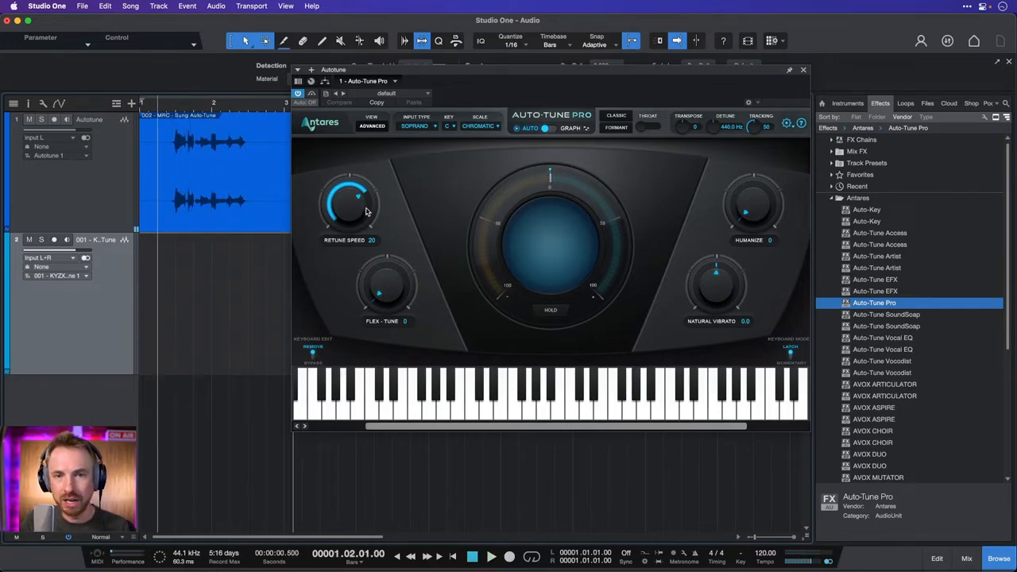
left_click_drag(346, 203, 346, 183)
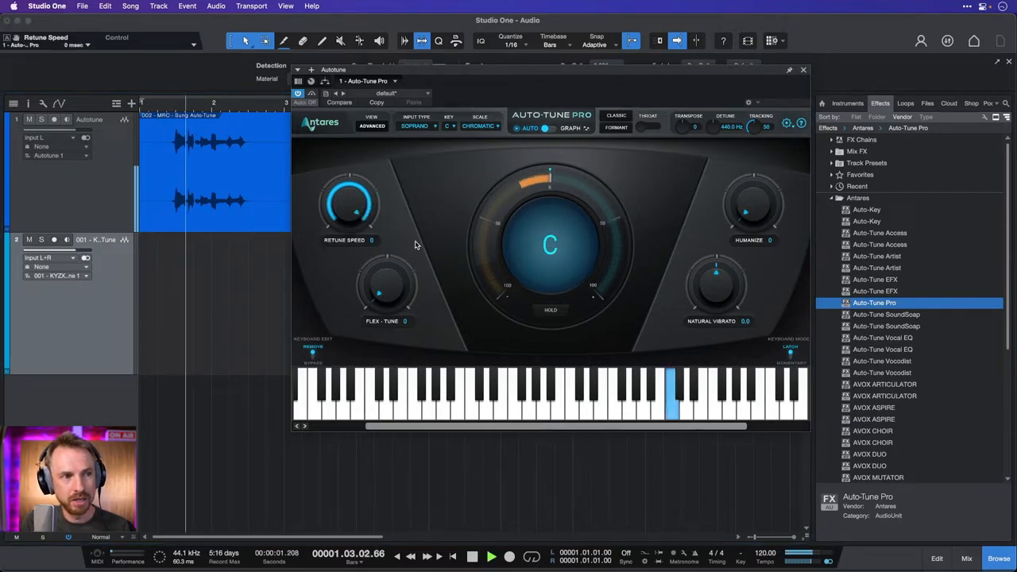
left_click(472, 556)
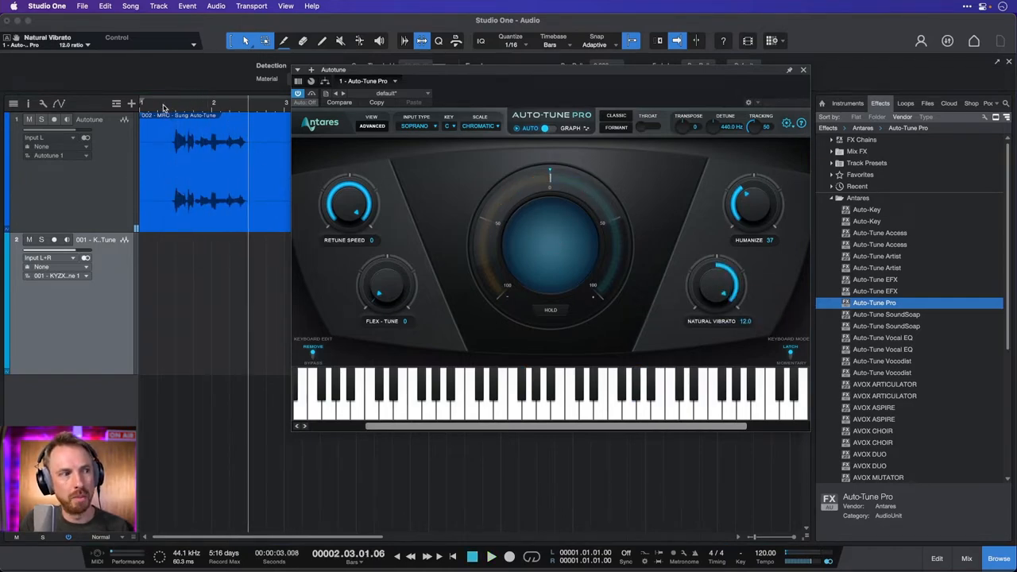
left_click(489, 556)
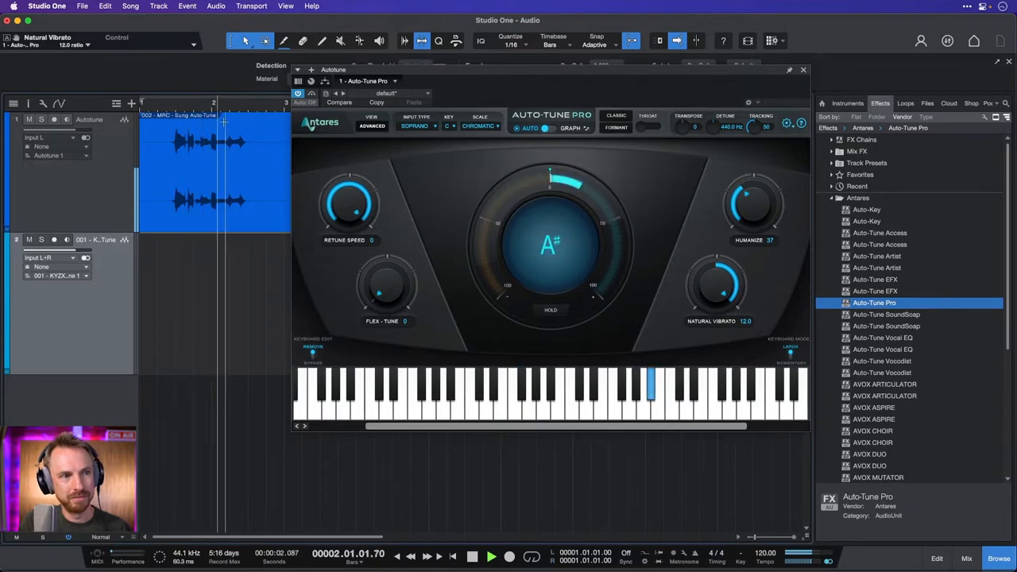
left_click(489, 556)
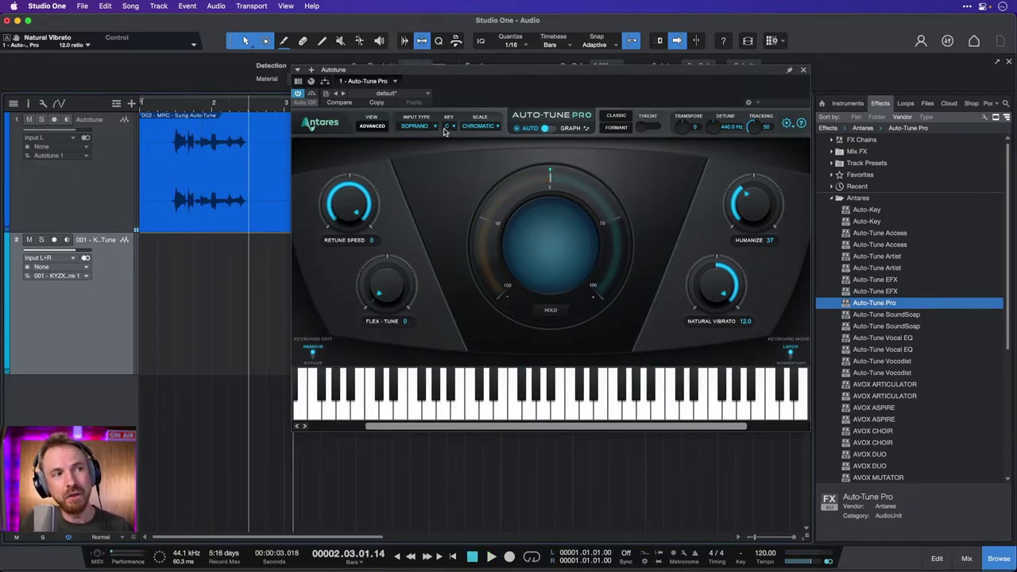
- Keep the scale set to Chromatic and close the Auto-Tune Pro window
left_click(480, 127)
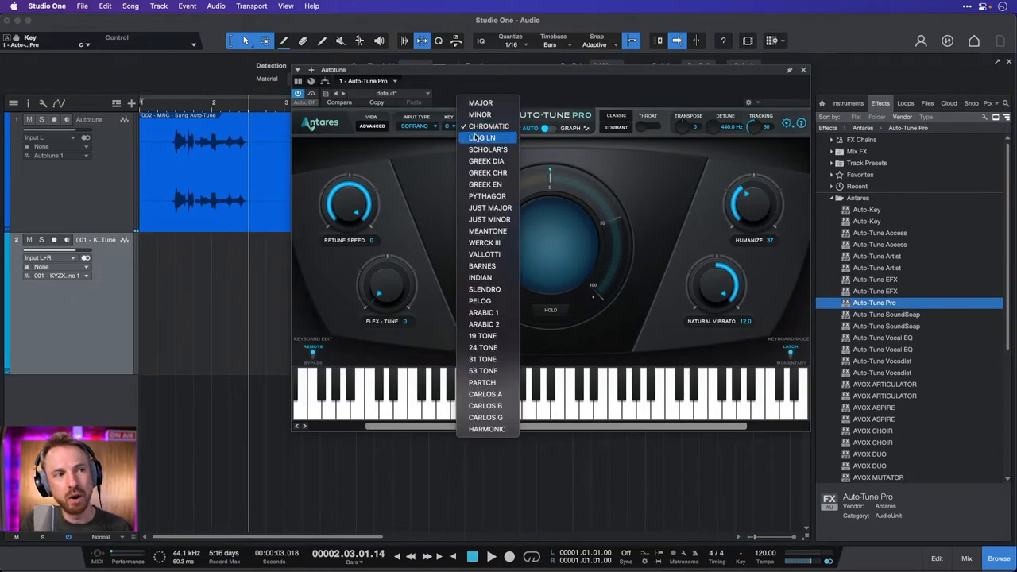
left_click(486, 125)
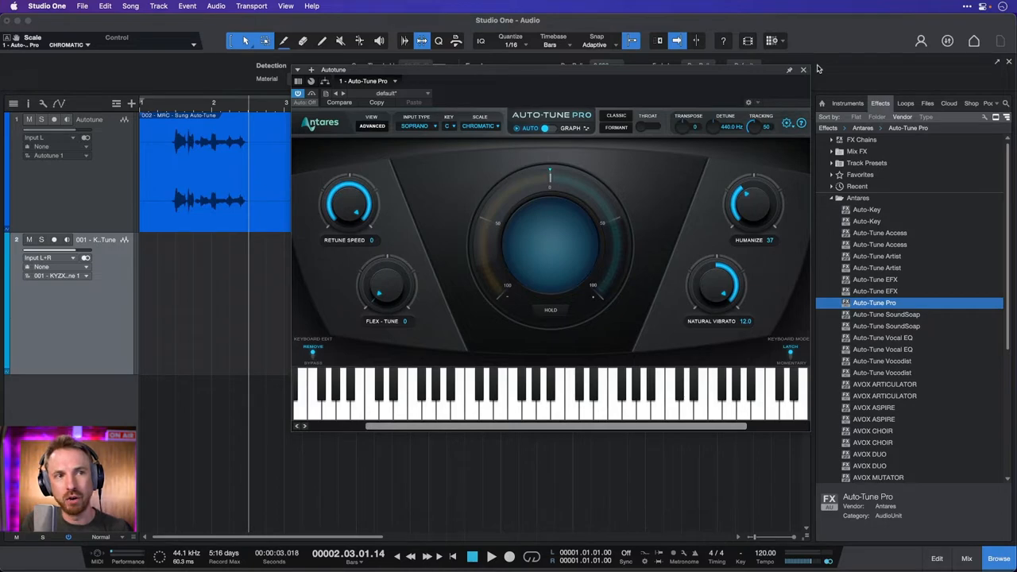
left_click(803, 70)
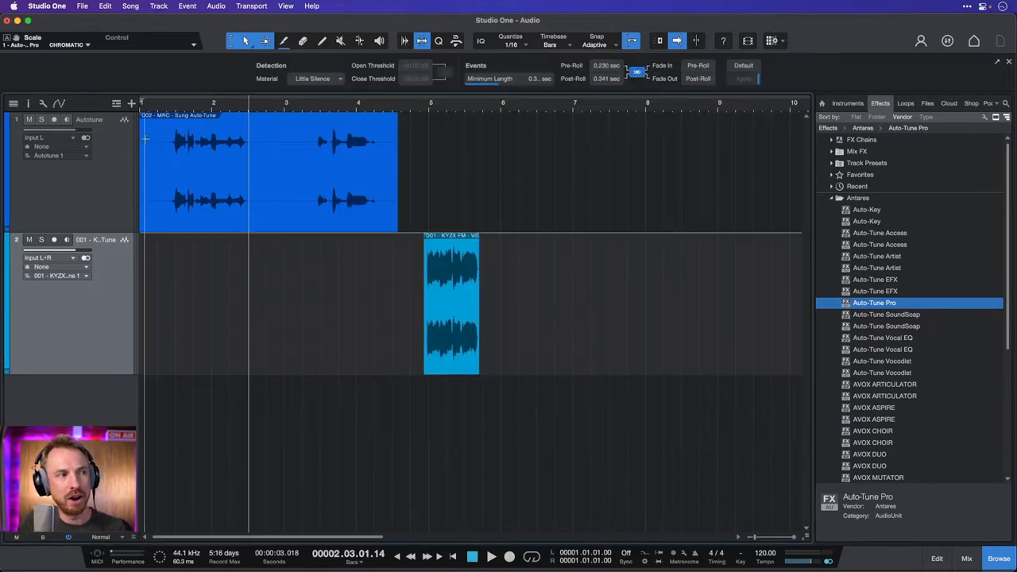
- Create a new mono audio track named 'Mike tune' via the Add Tracks dialog
left_click(29, 117)
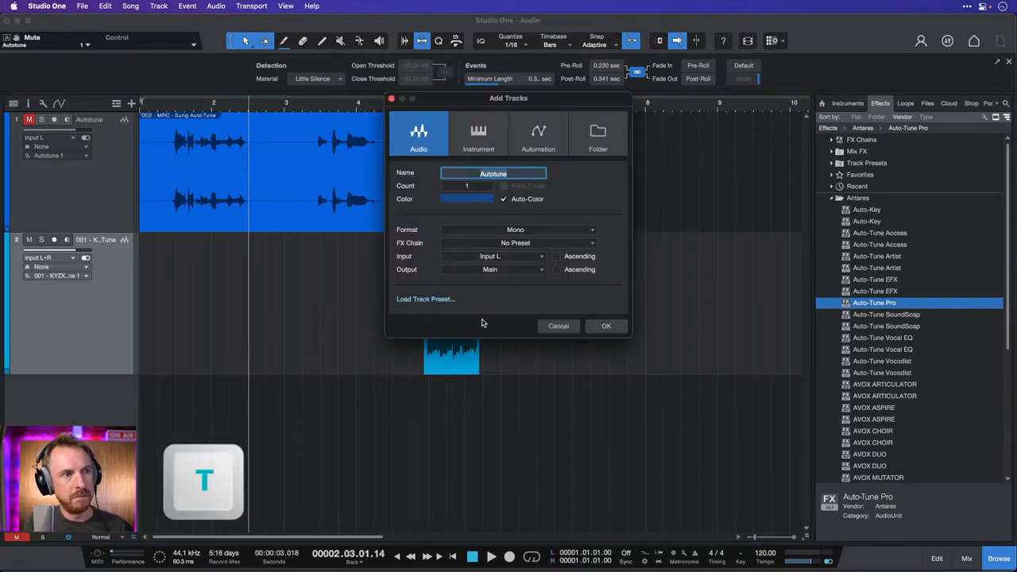
type("Mike tune")
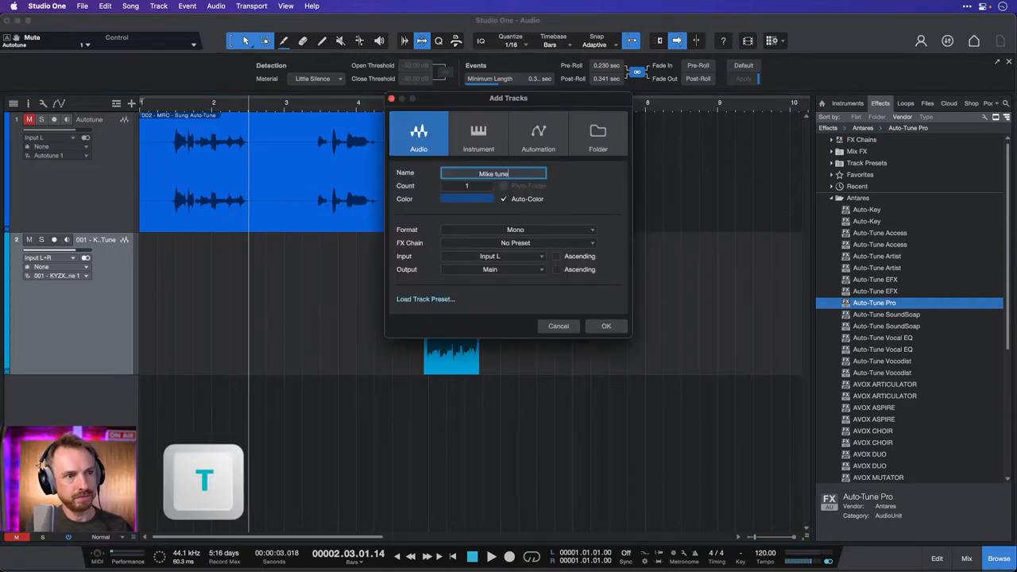
left_click(606, 325)
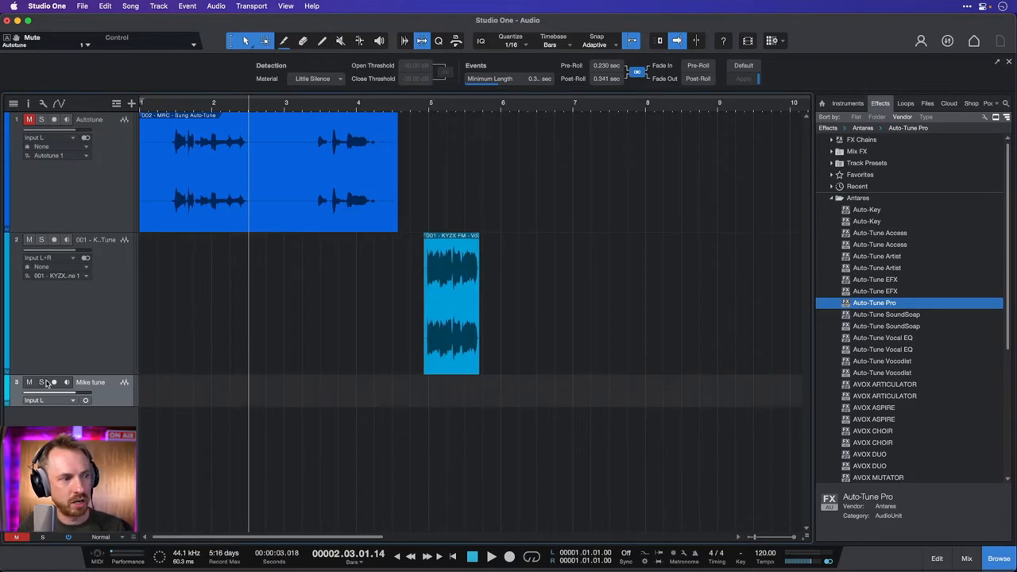
- Record a short take onto the Mike tune track and load Auto-Tune Pro on it
left_click(54, 381)
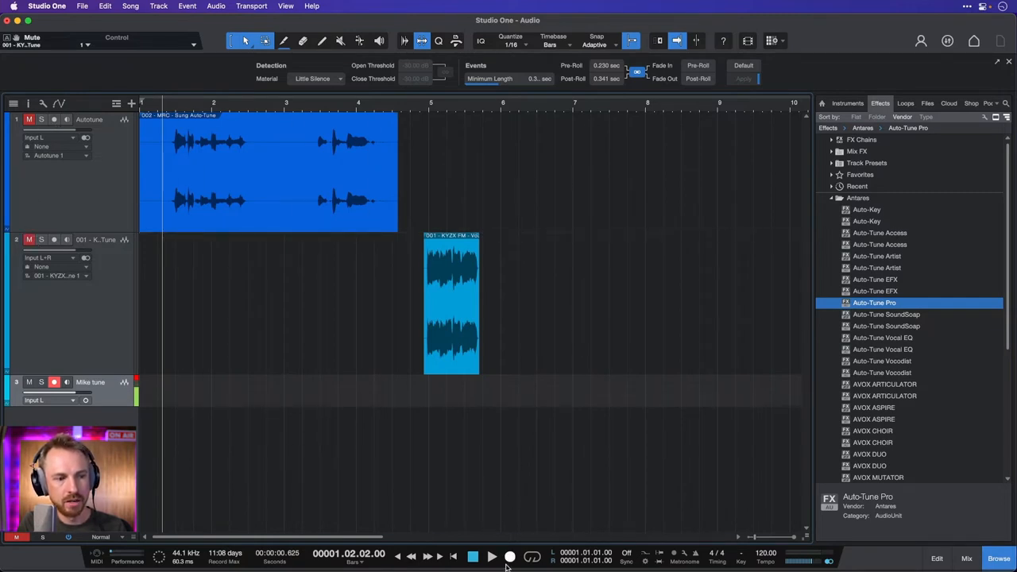
left_click(491, 557)
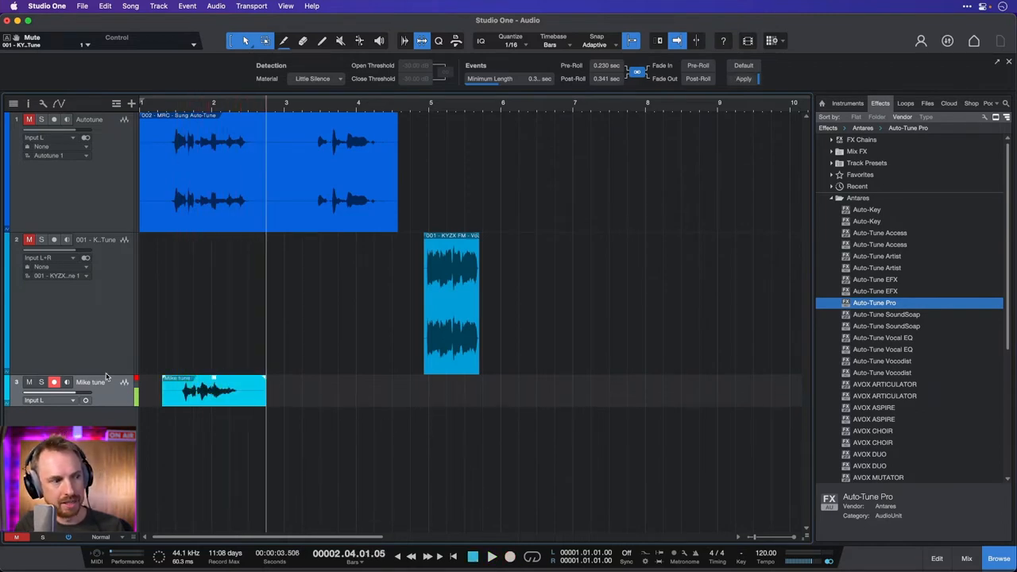
left_click(54, 382)
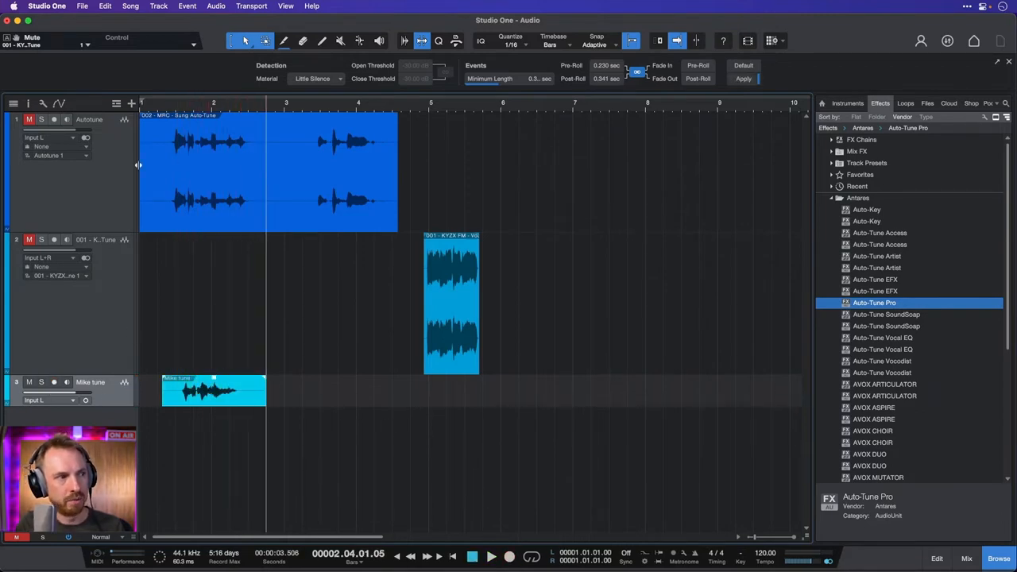
left_click(489, 557)
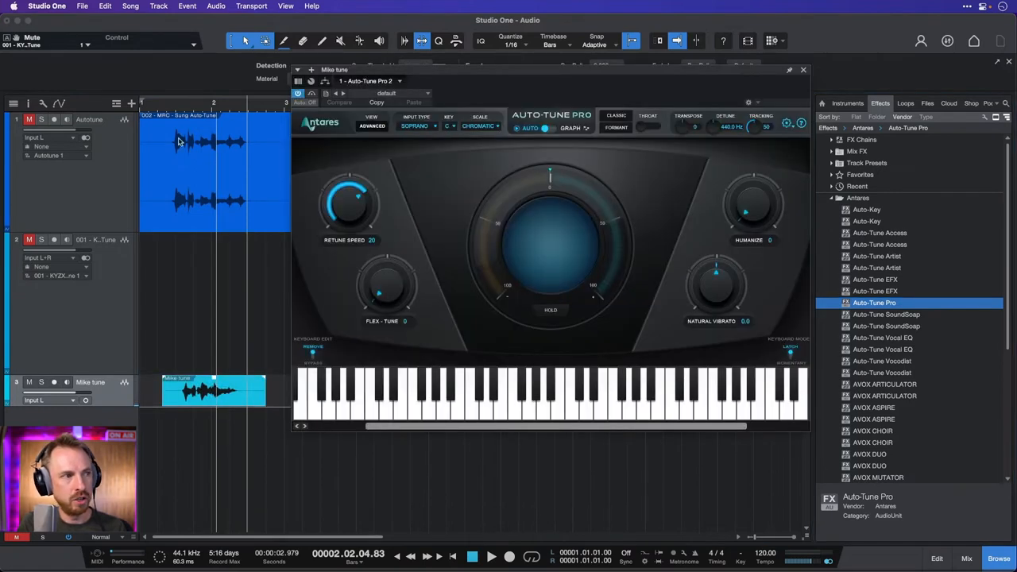
- Adjust Retune Speed, set the scale to Major while auditioning, then close Auto-Tune Pro
left_click(490, 556)
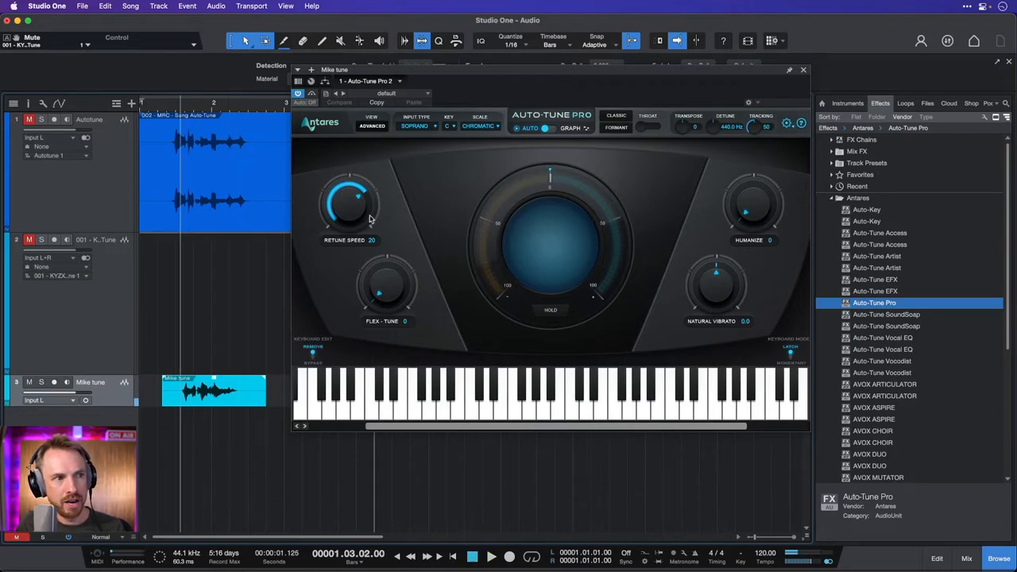
left_click_drag(350, 207, 350, 230)
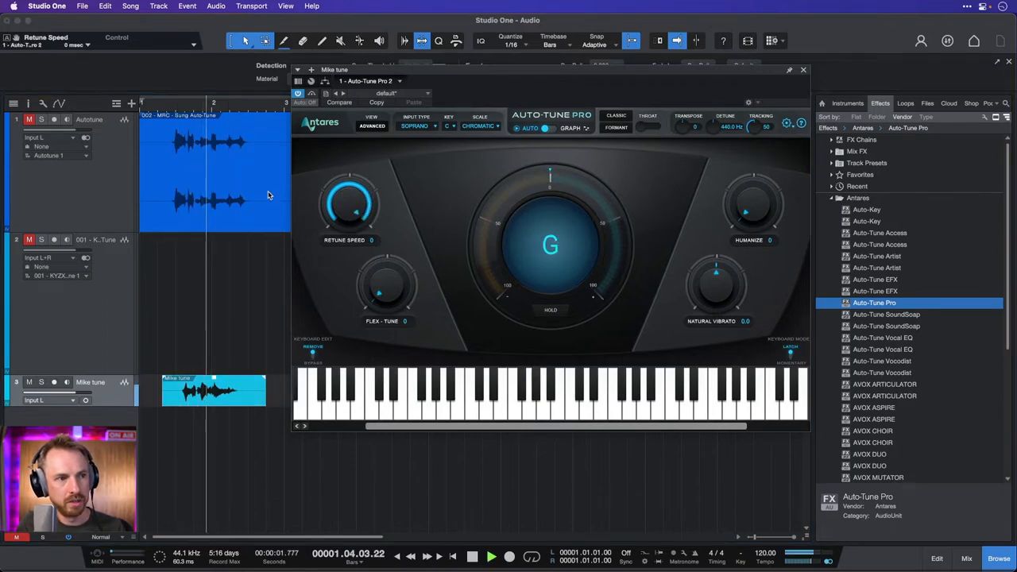
left_click(491, 556)
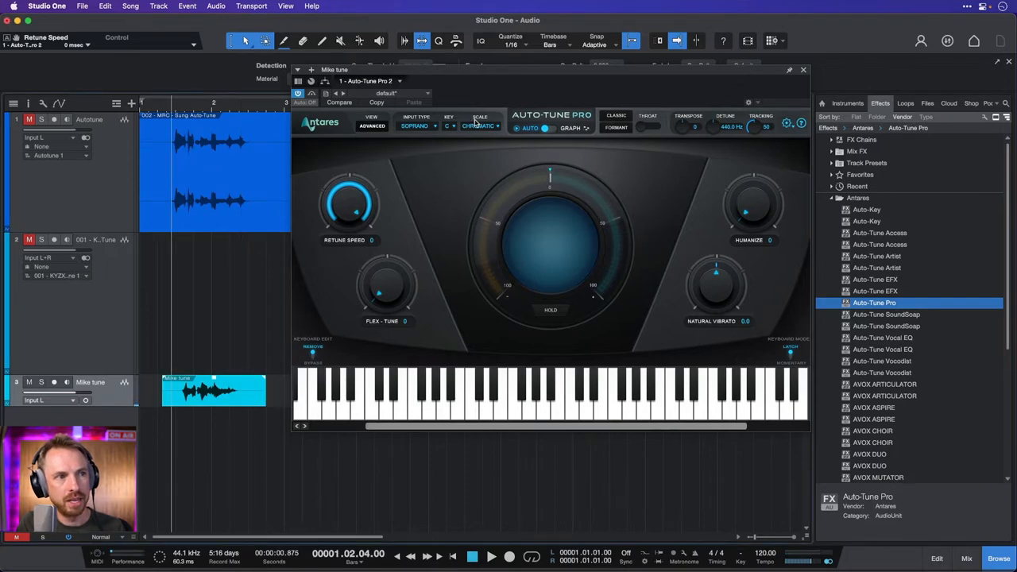
left_click(480, 127)
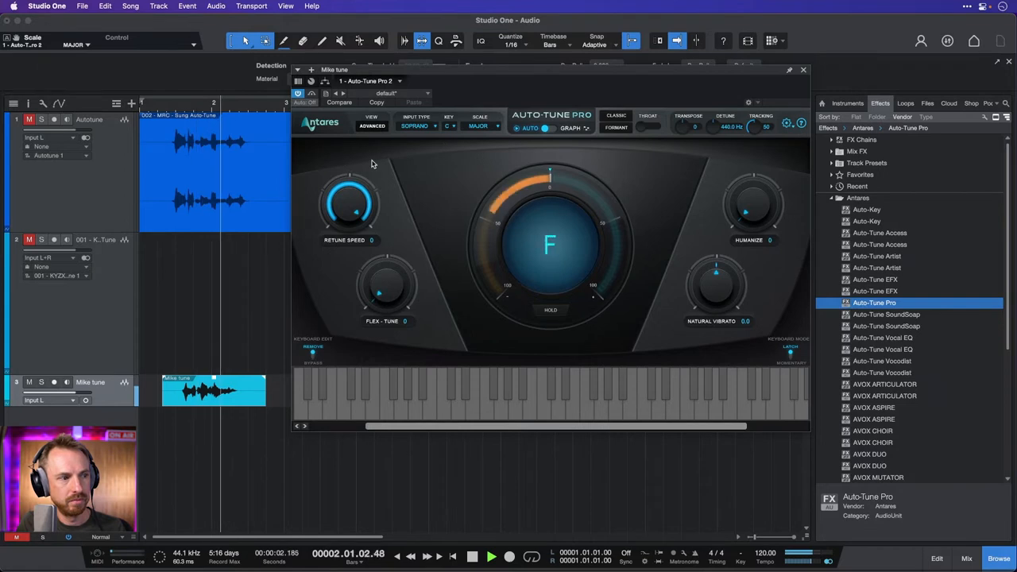
left_click(472, 556)
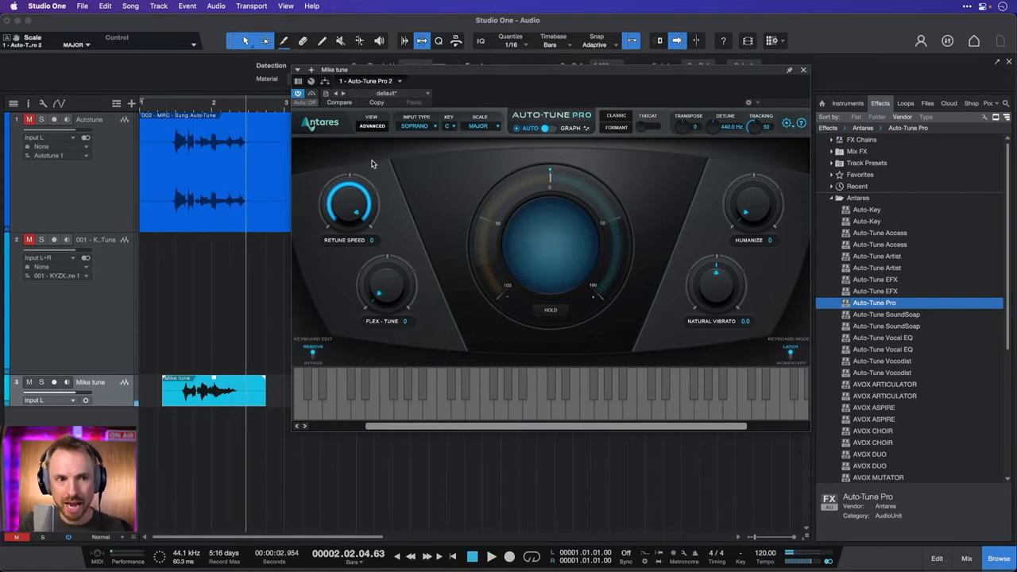
mouse_move(394, 190)
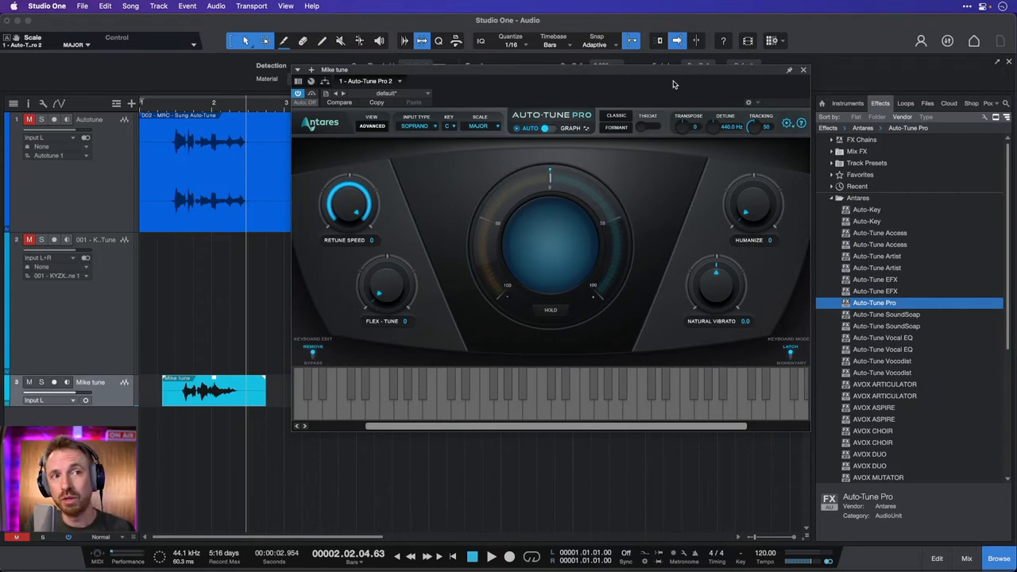
left_click(804, 70)
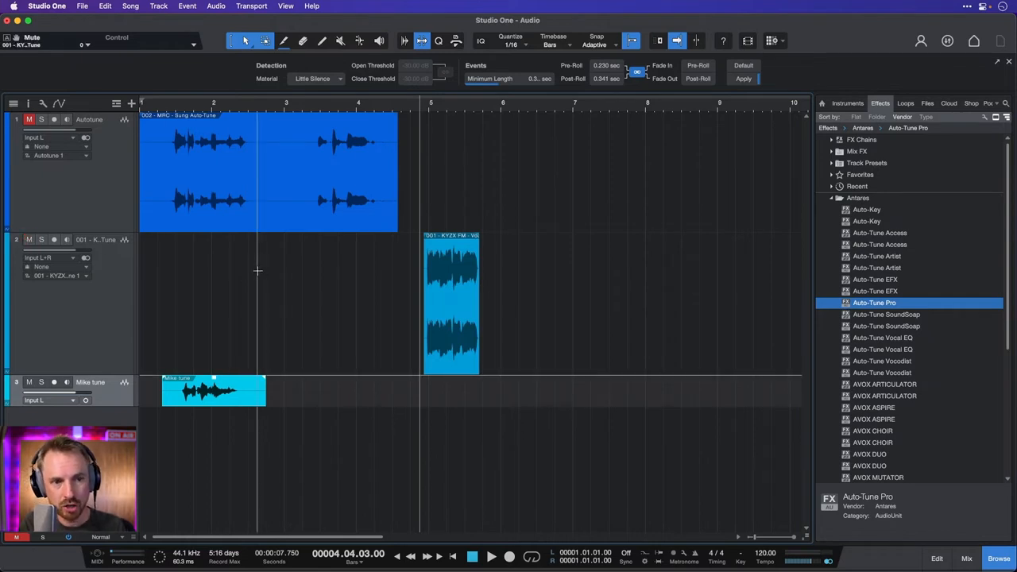
- Insert Auto-Tune Vocodist on the voiceover track and dismiss its welcome screen with Not Now
left_click(489, 557)
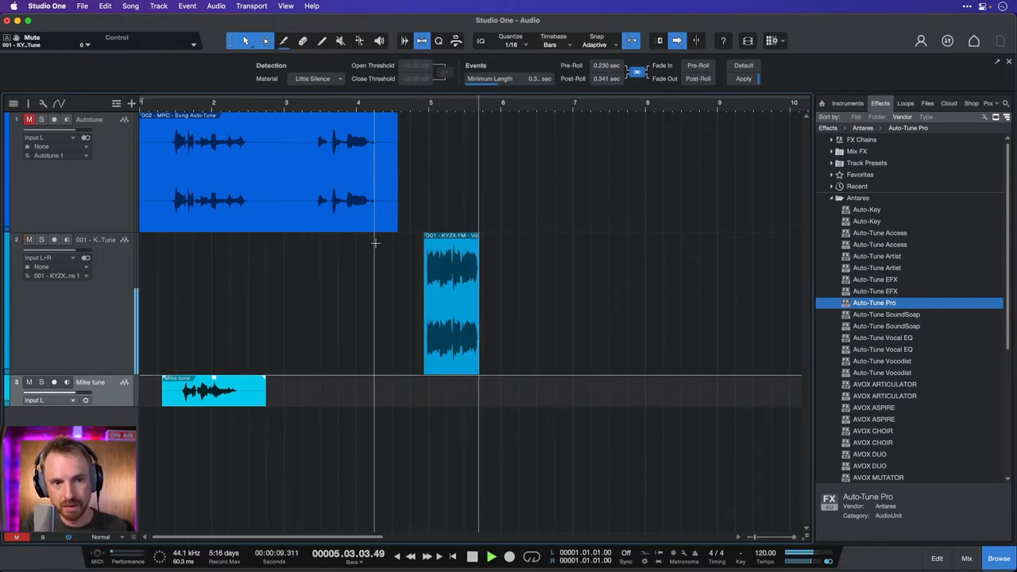
left_click(880, 361)
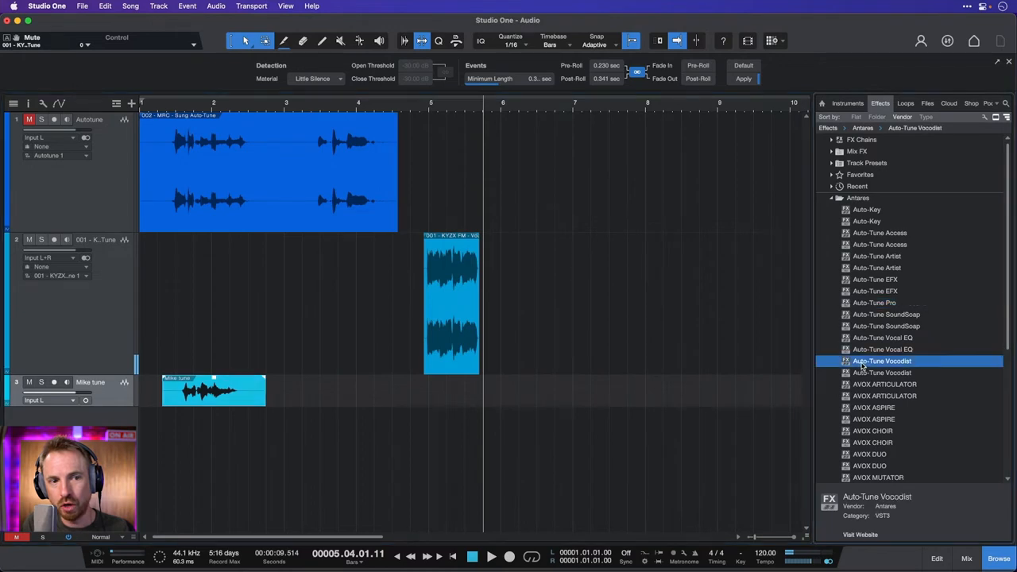
double_click(880, 361)
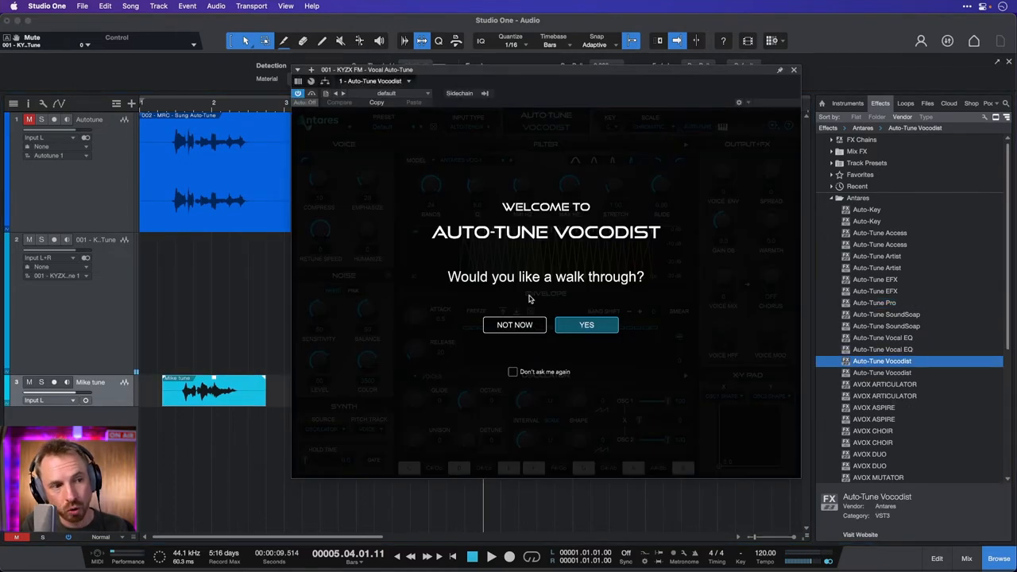
mouse_move(556, 297)
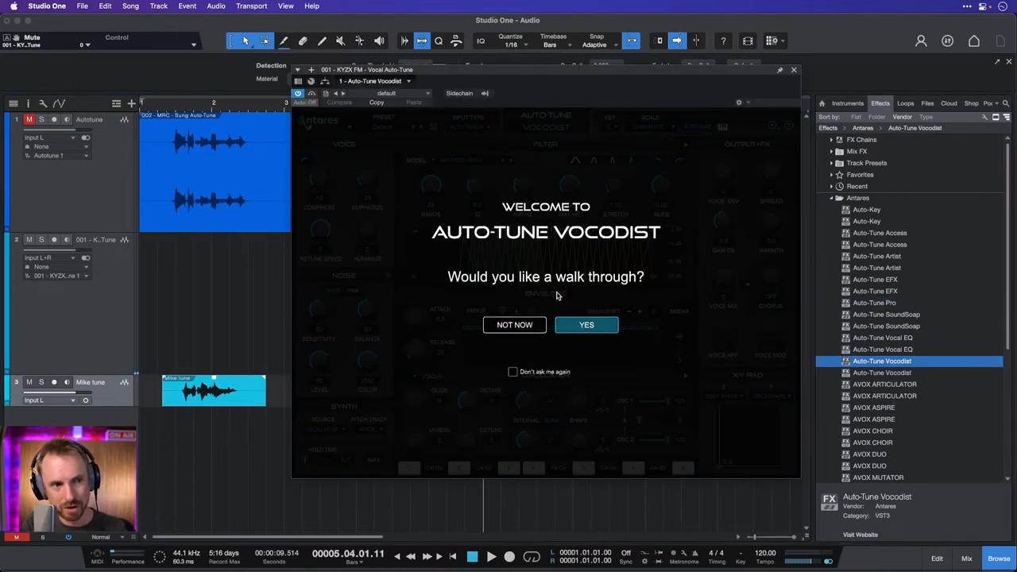
left_click(515, 324)
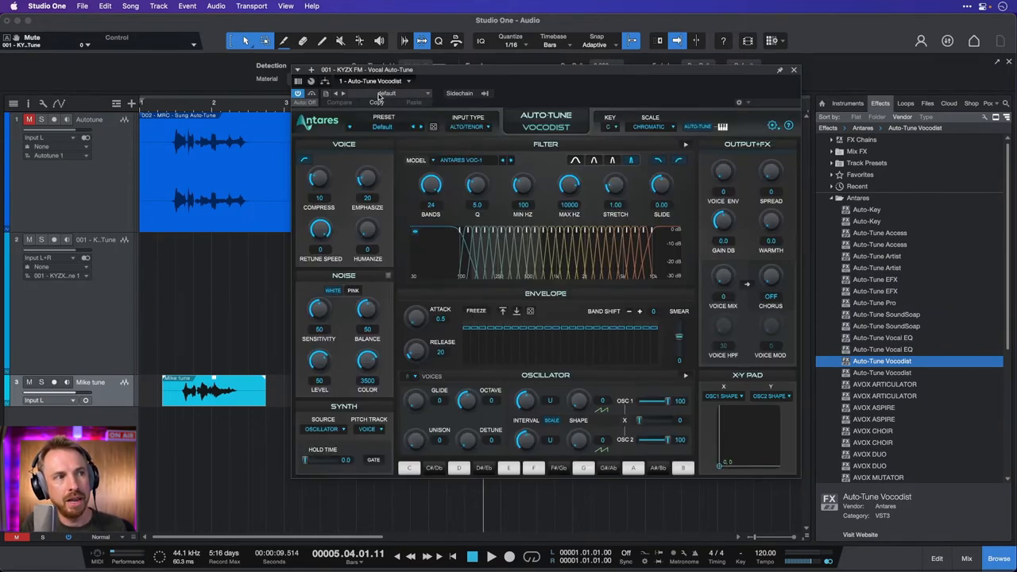
mouse_move(445, 81)
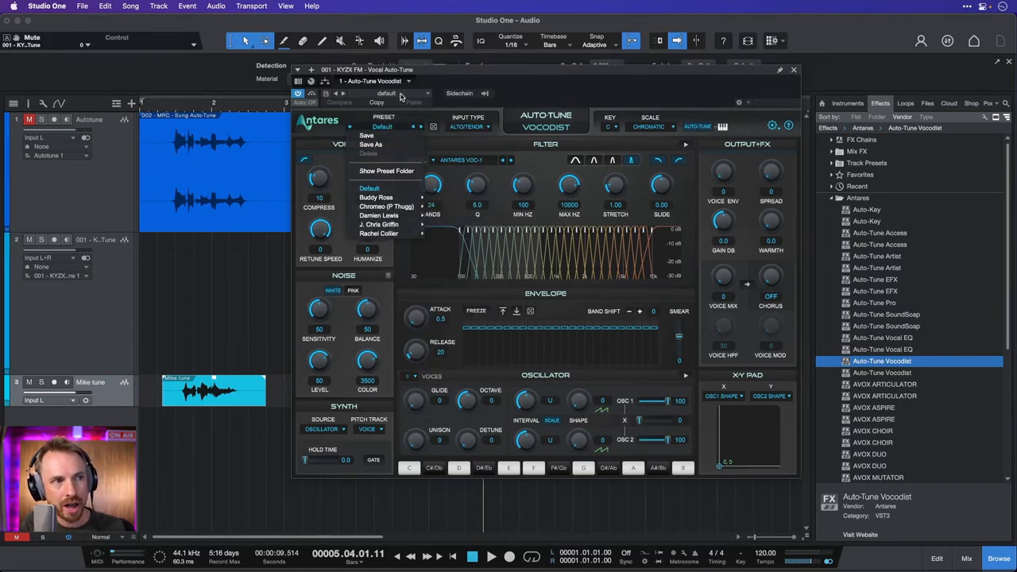
mouse_move(405, 194)
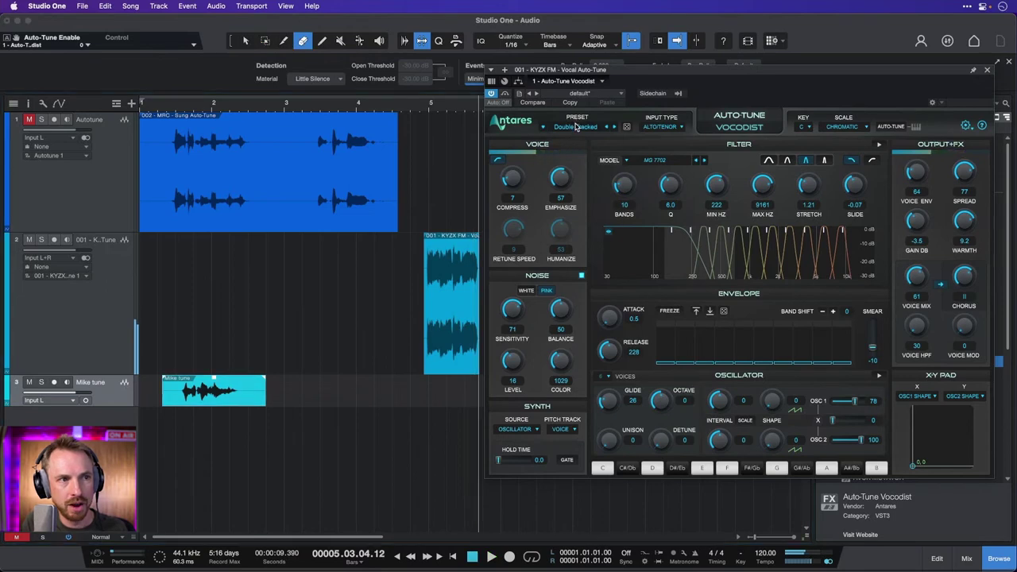
- Audition several Vocodist artist presets, leaving a different one loaded
left_click(576, 127)
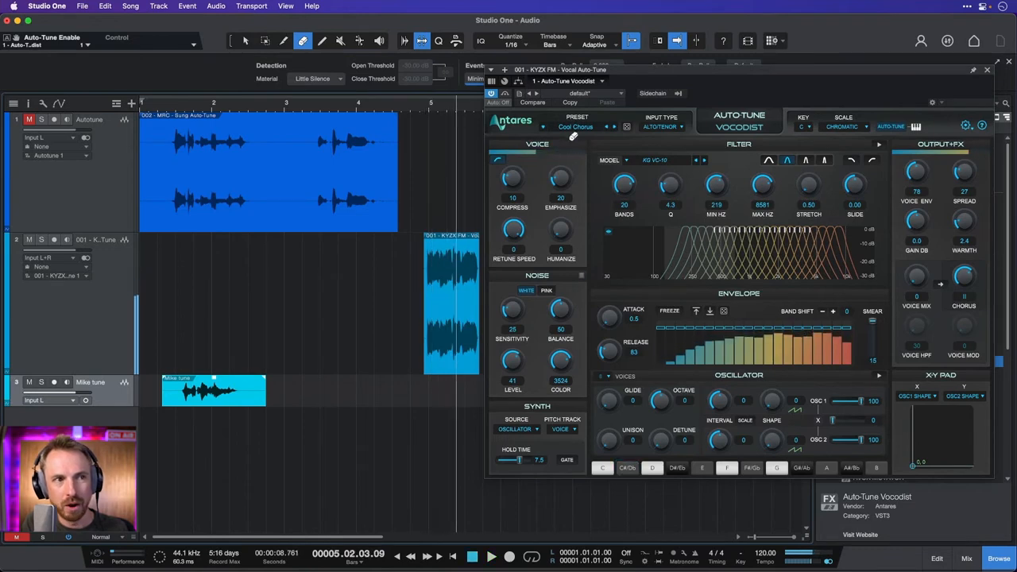
left_click(575, 127)
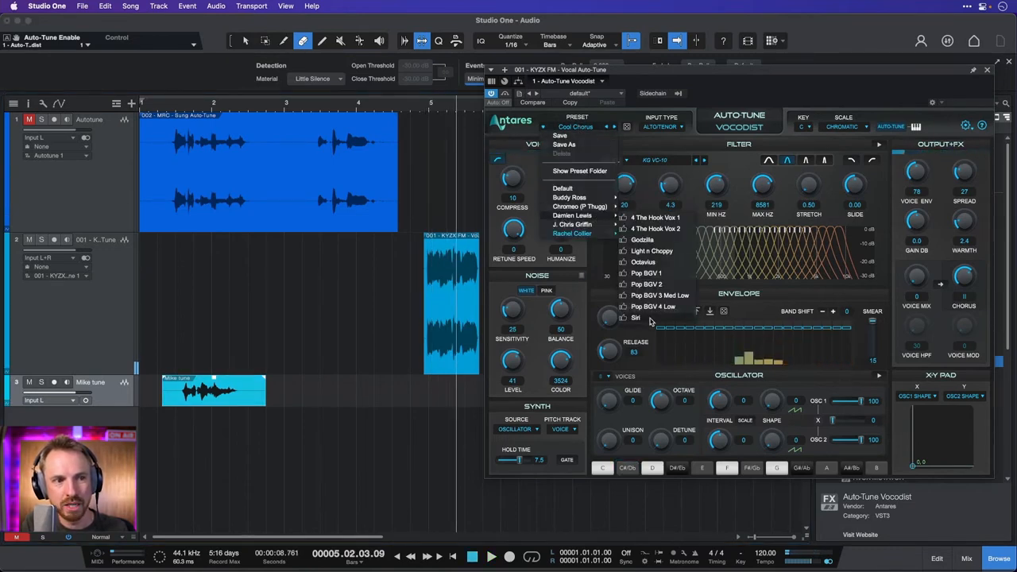
left_click(635, 318)
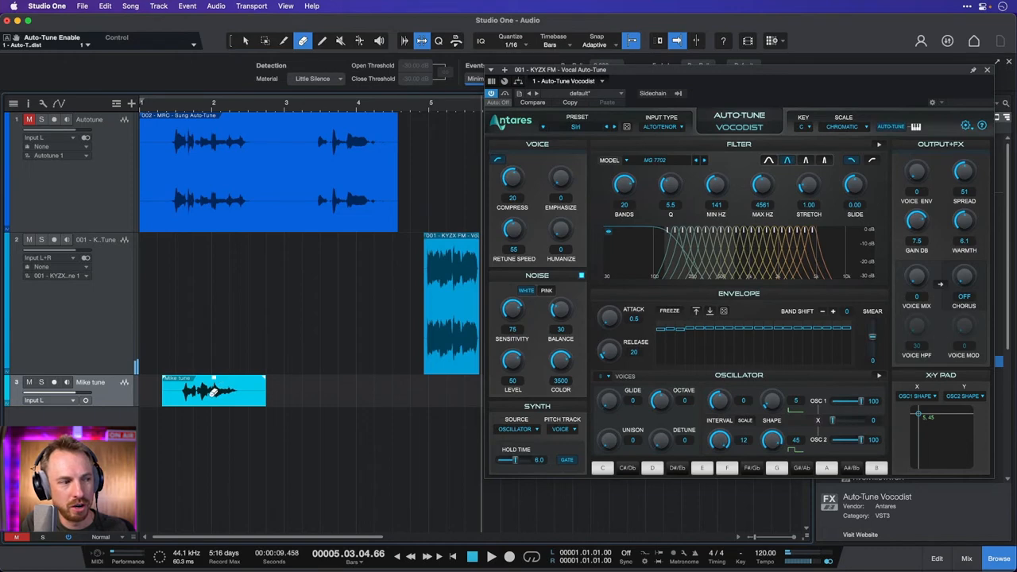
- Move the take to the voiceover track, change the filter model, and load the Perch preset
left_click(245, 41)
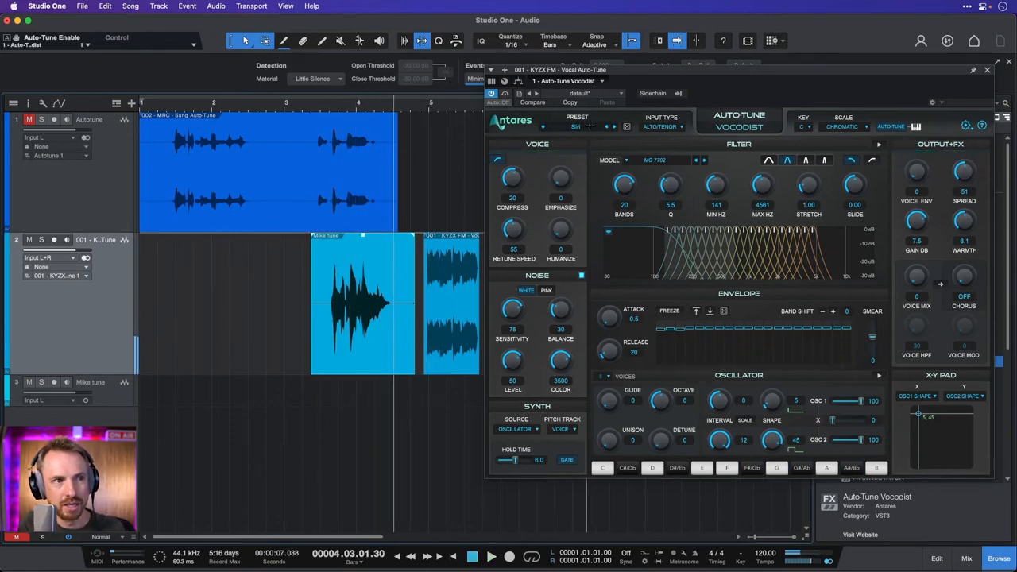
left_click(575, 117)
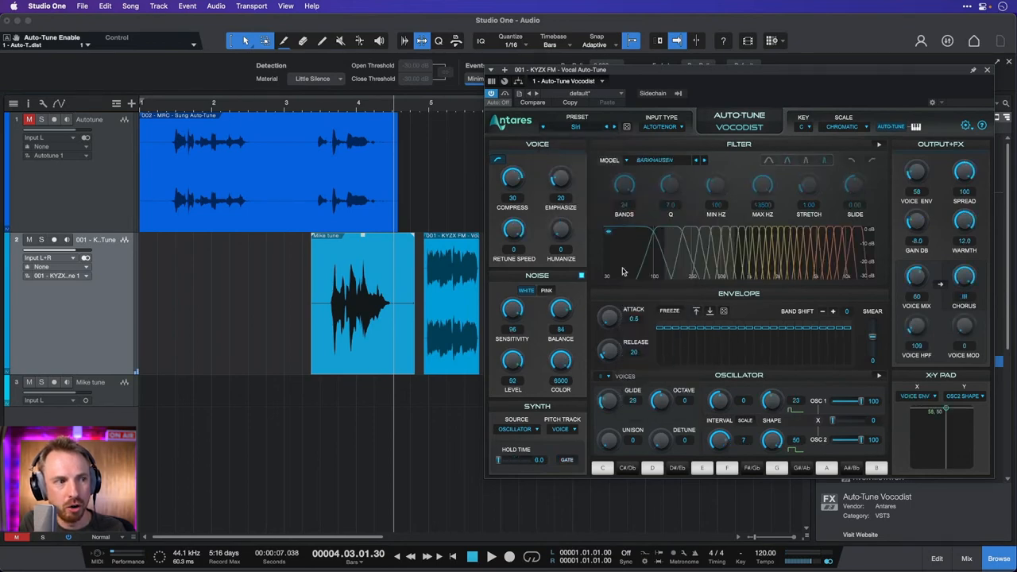
left_click(489, 557)
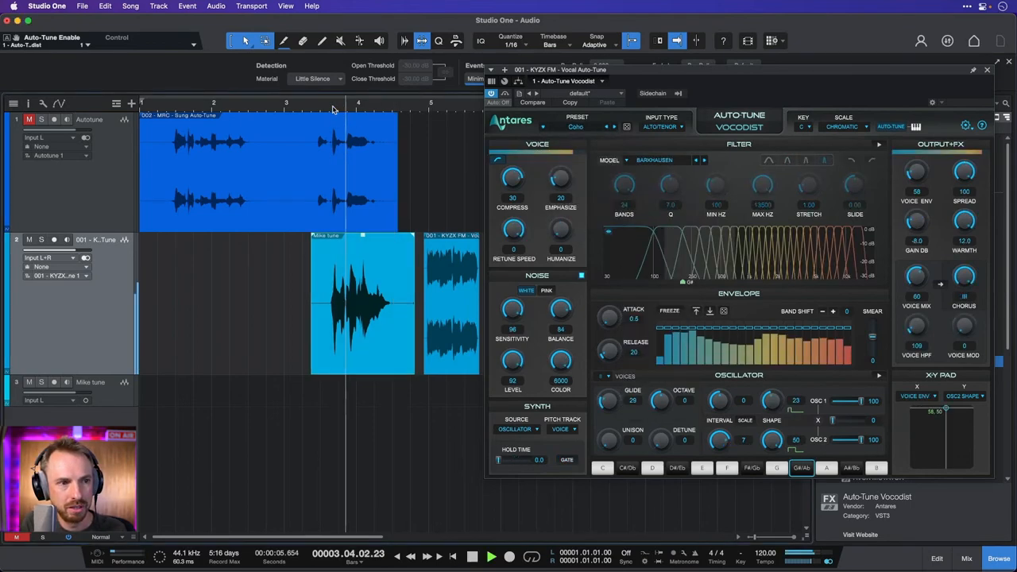
left_click(489, 556)
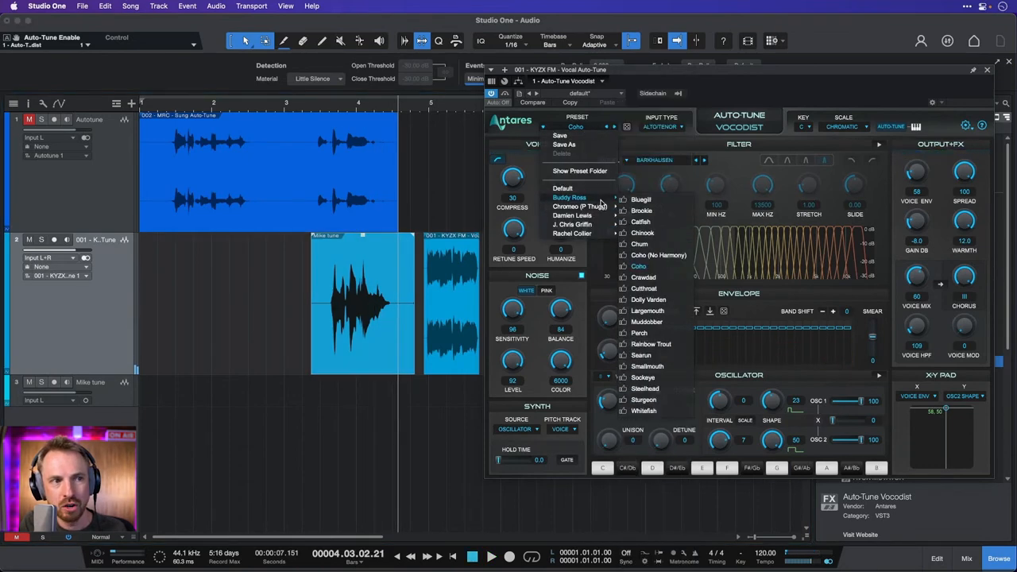
left_click(638, 334)
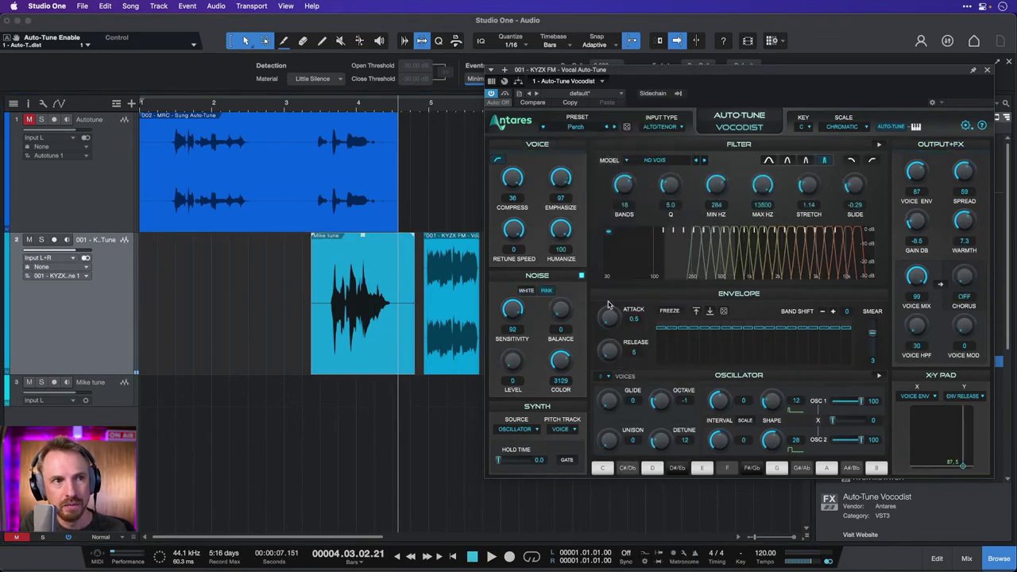